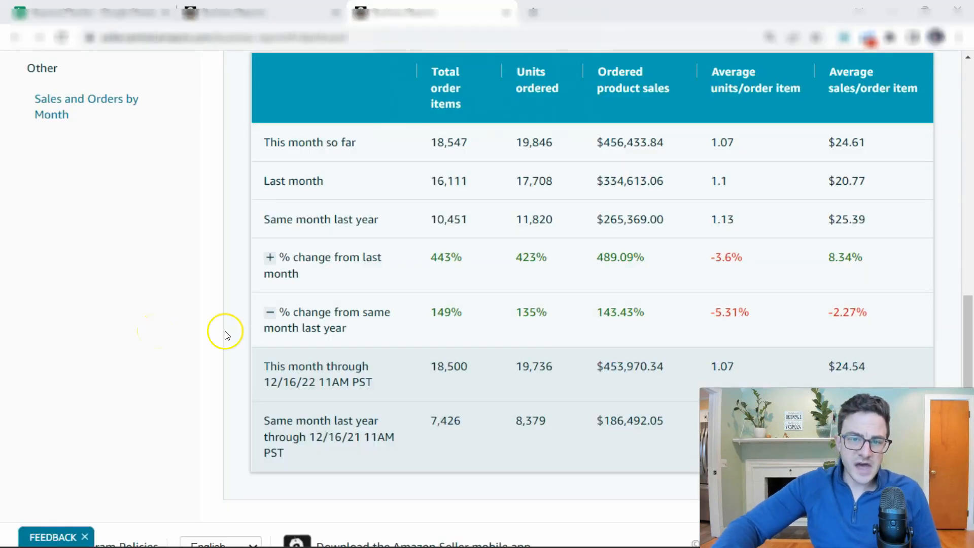
{"action": "mouse_move", "coordinate": [608, 422]}
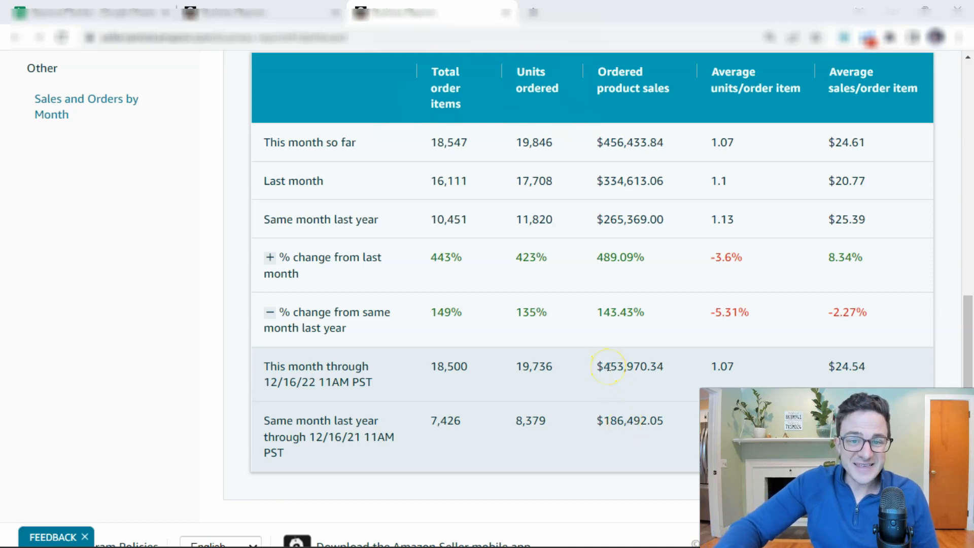
Step: Highlight this month's ordered product sales figure through 12/16/22 in the weekly report
{"action": "double_click", "coordinate": [621, 366]}
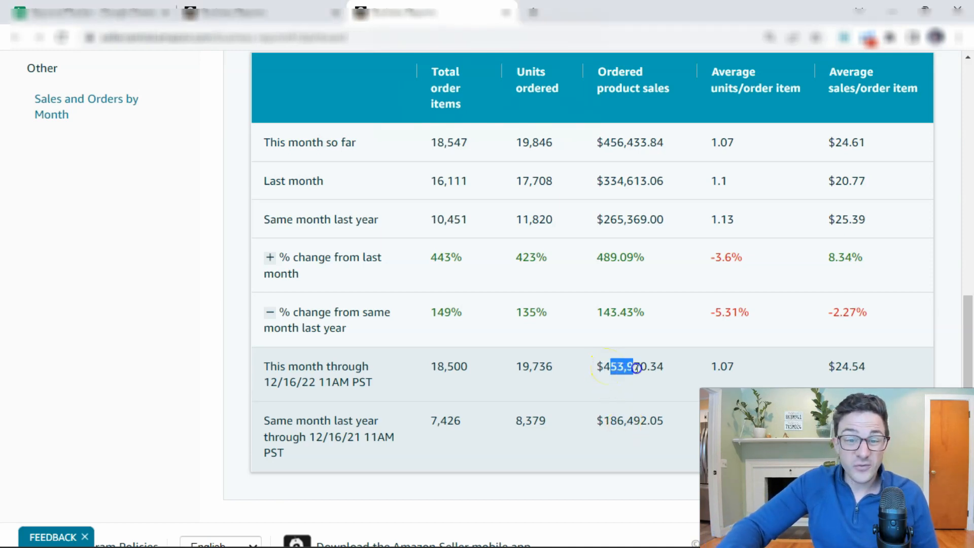
{"action": "mouse_move", "coordinate": [599, 312]}
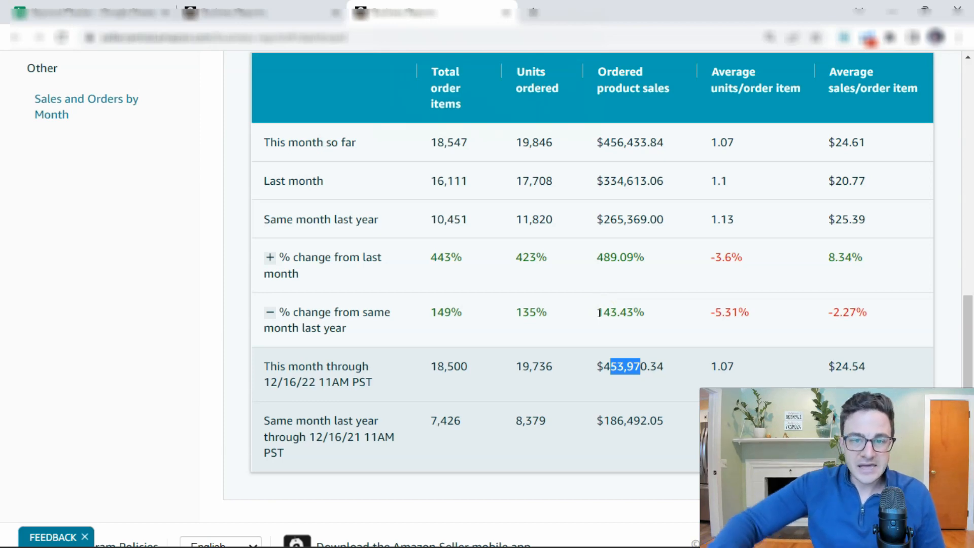
{"action": "mouse_move", "coordinate": [303, 13]}
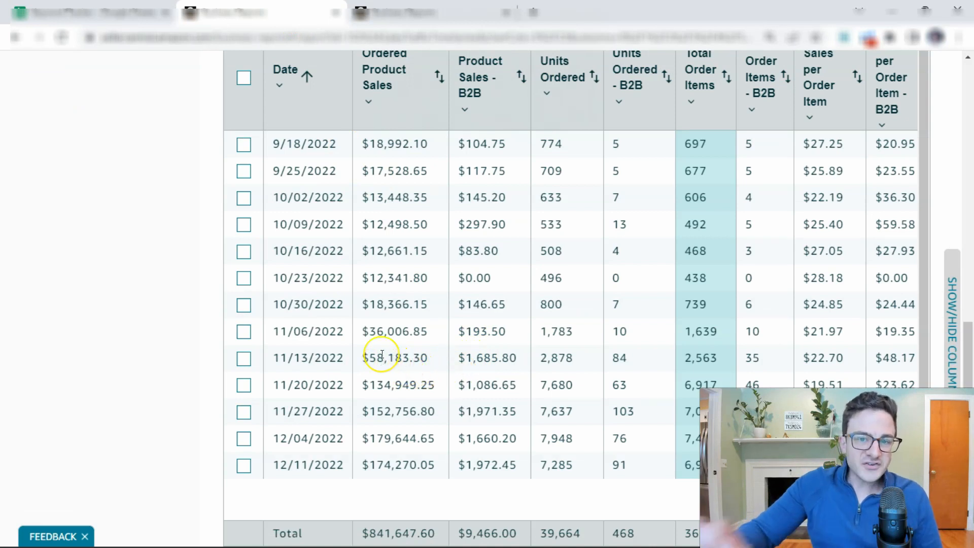
{"action": "mouse_move", "coordinate": [381, 357]}
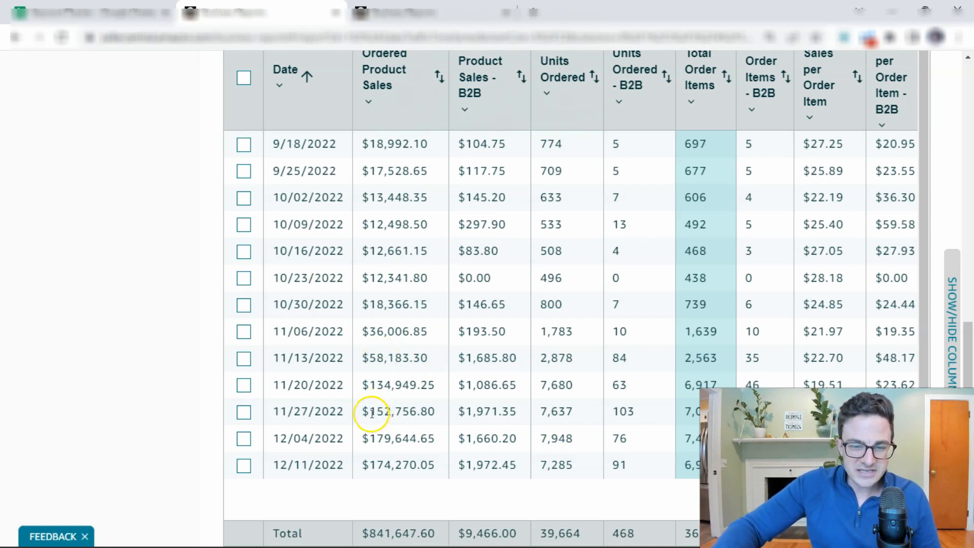
{"action": "mouse_move", "coordinate": [298, 411]}
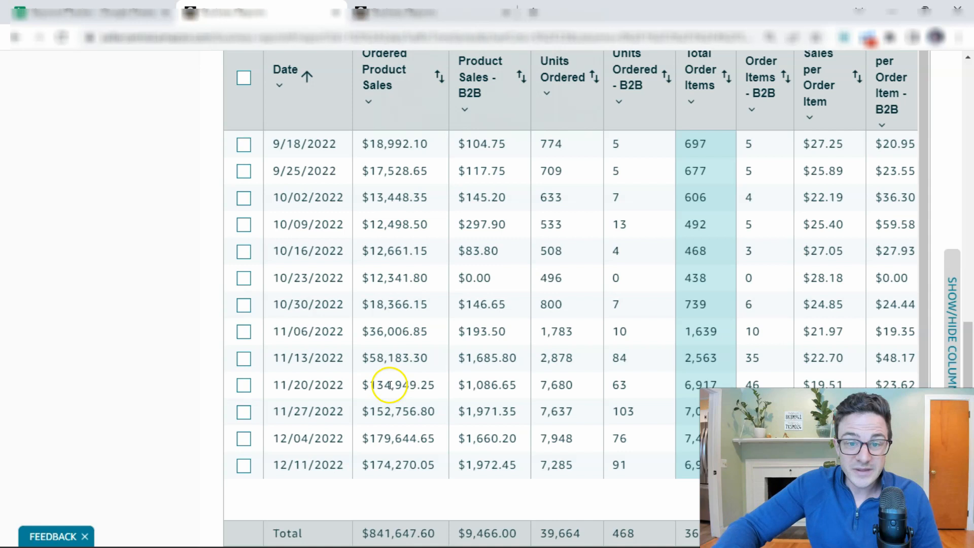
{"action": "mouse_move", "coordinate": [410, 376]}
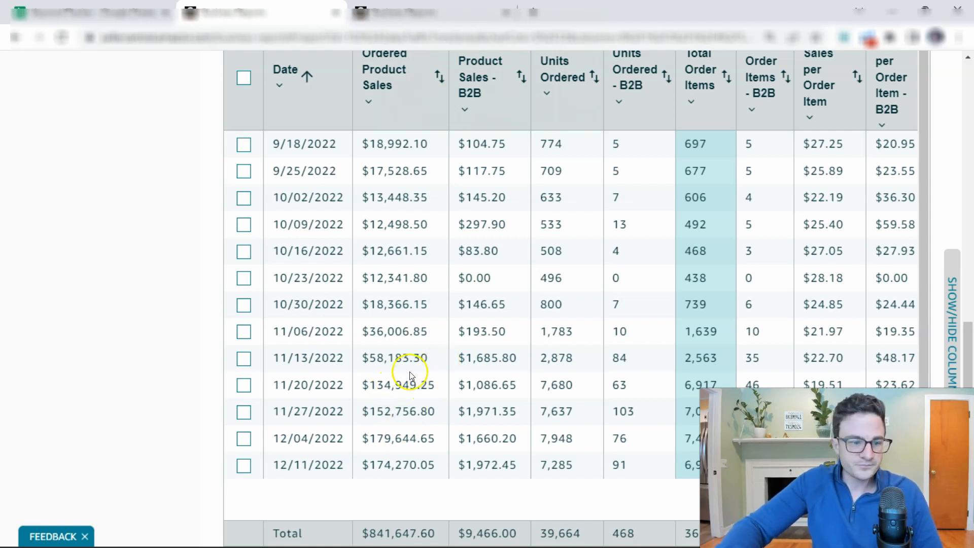
{"action": "mouse_move", "coordinate": [121, 242]}
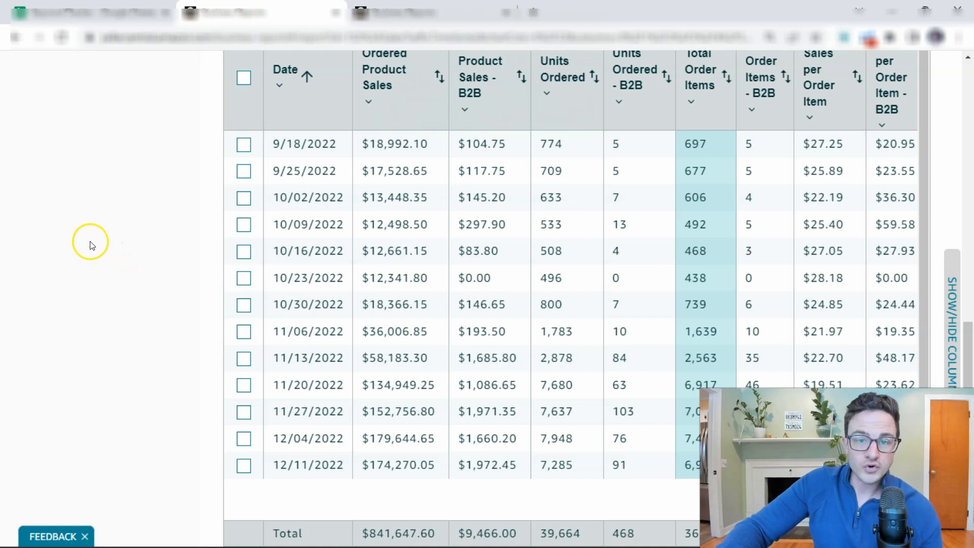
{"action": "mouse_move", "coordinate": [194, 251]}
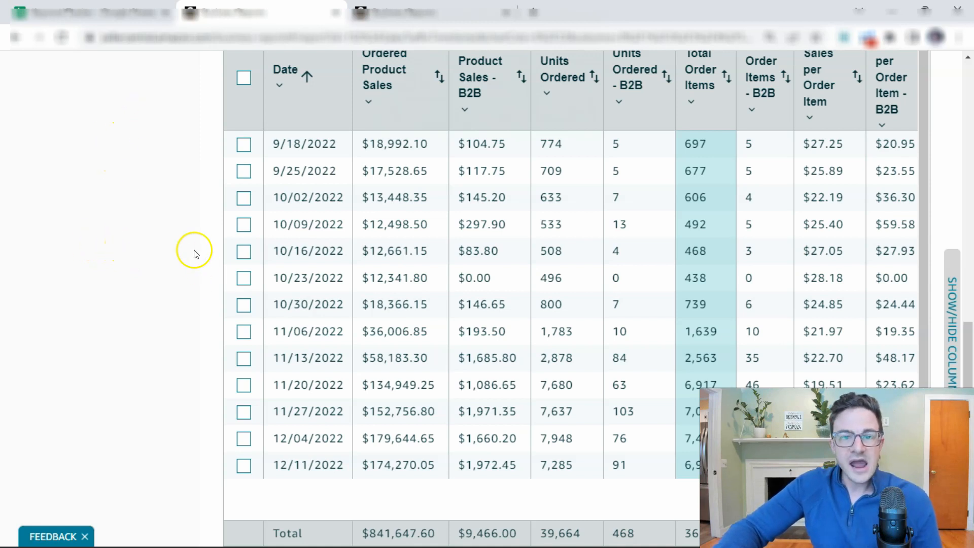